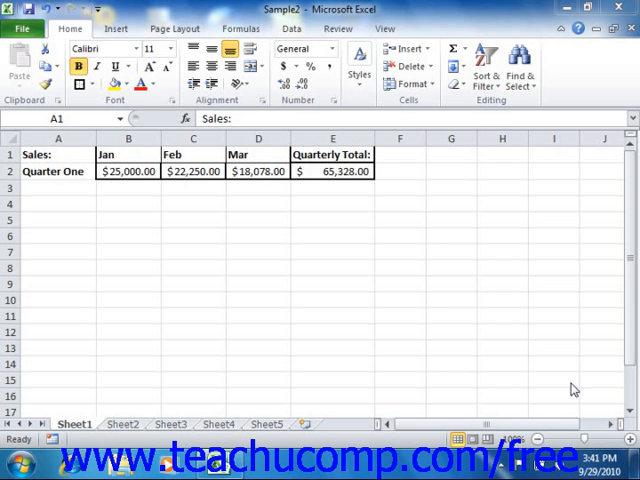
mouse_move(566, 380)
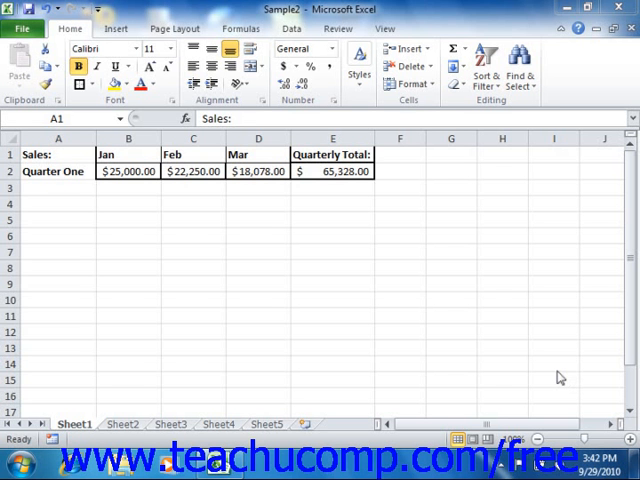
mouse_move(550, 340)
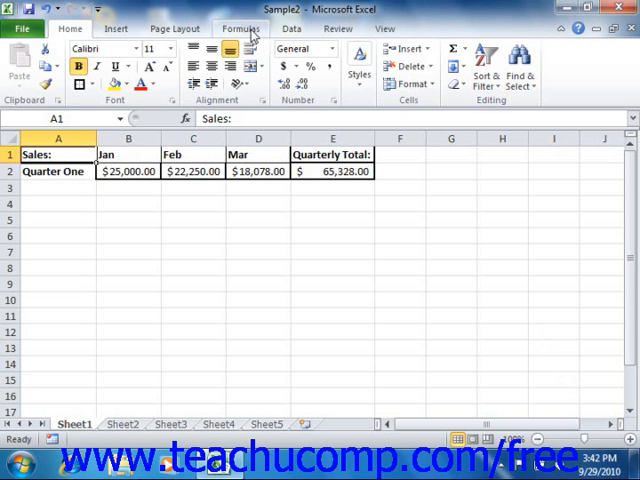
Step: Switch the ribbon to the Formulas tab to reveal the Formula Auditing tools
click(240, 28)
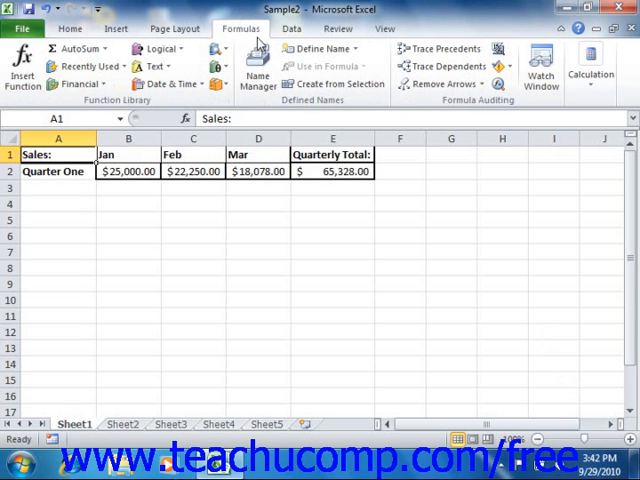
mouse_move(468, 118)
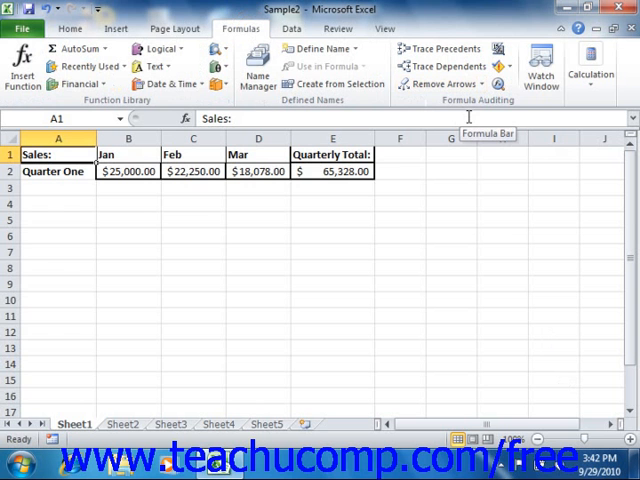